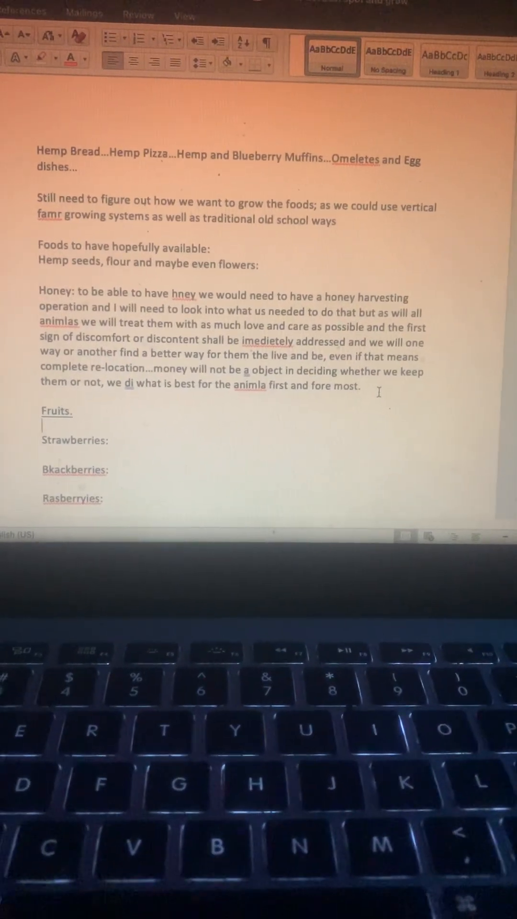
pyautogui.write('Blueberries:')
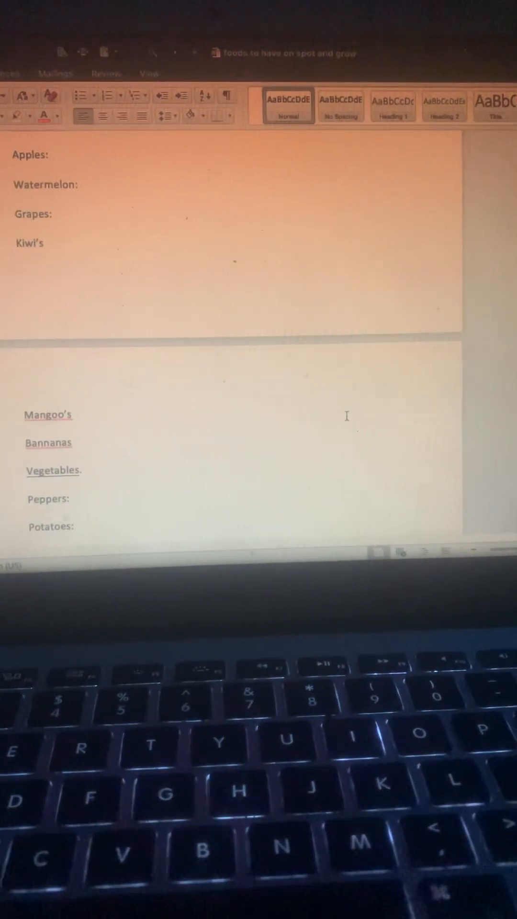
pyautogui.write('Onoins:')
pyautogui.write('Cilantro:')
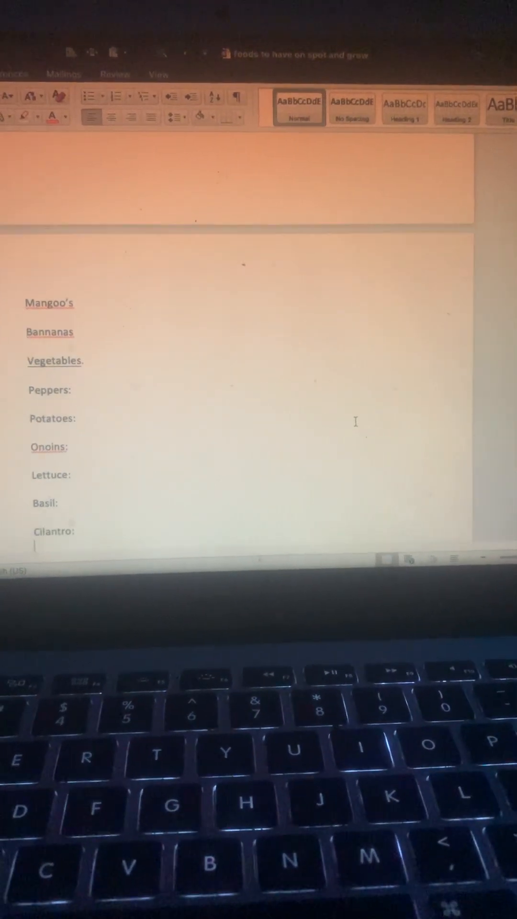
pyautogui.write('Tomatoes:')
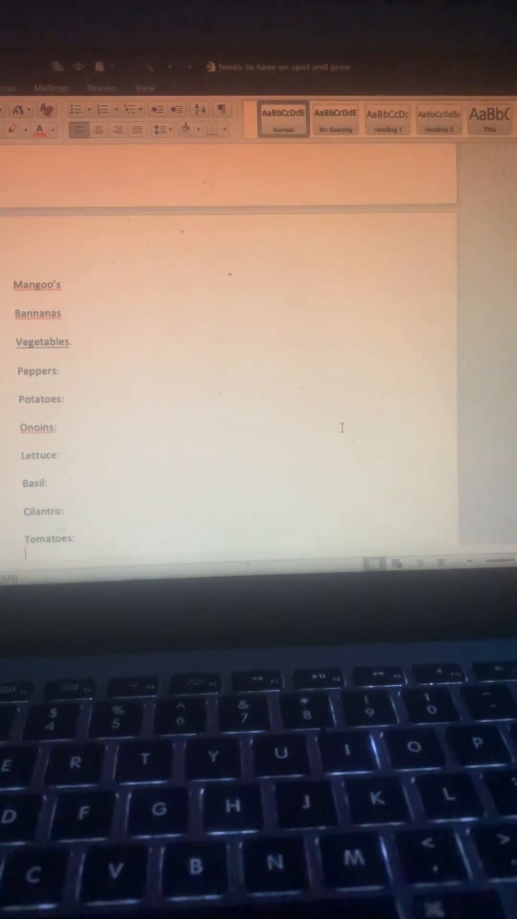
pyautogui.write('Olives:')
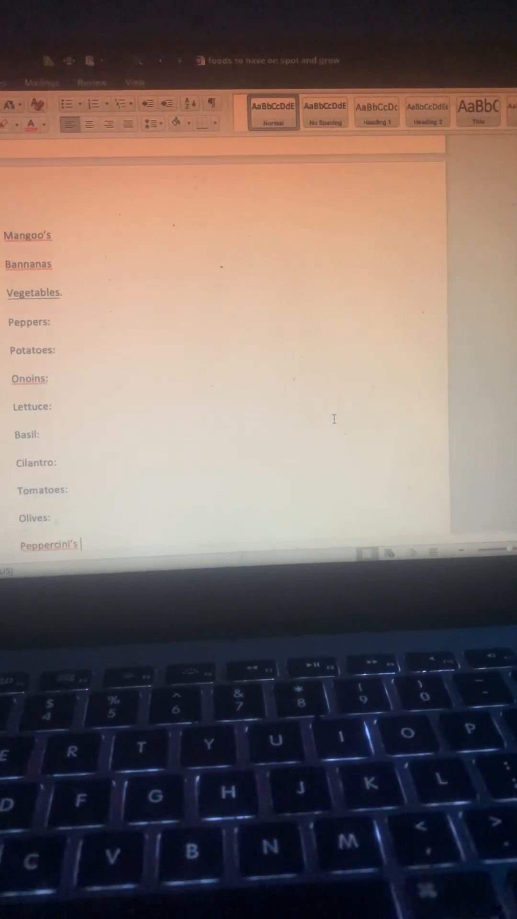
pyautogui.write('Jaleppeno;')
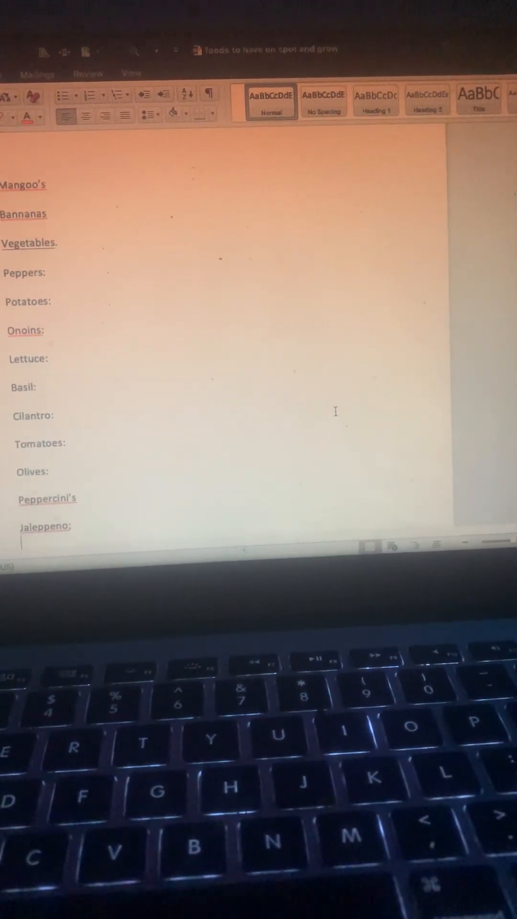
pyautogui.write('Kale:')
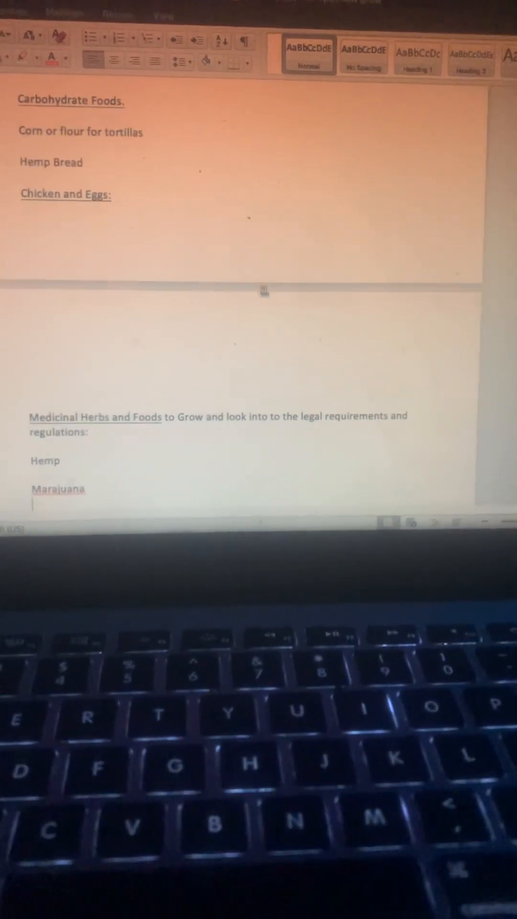
pyautogui.write('Kratom')
pyautogui.write('Lions Maine')
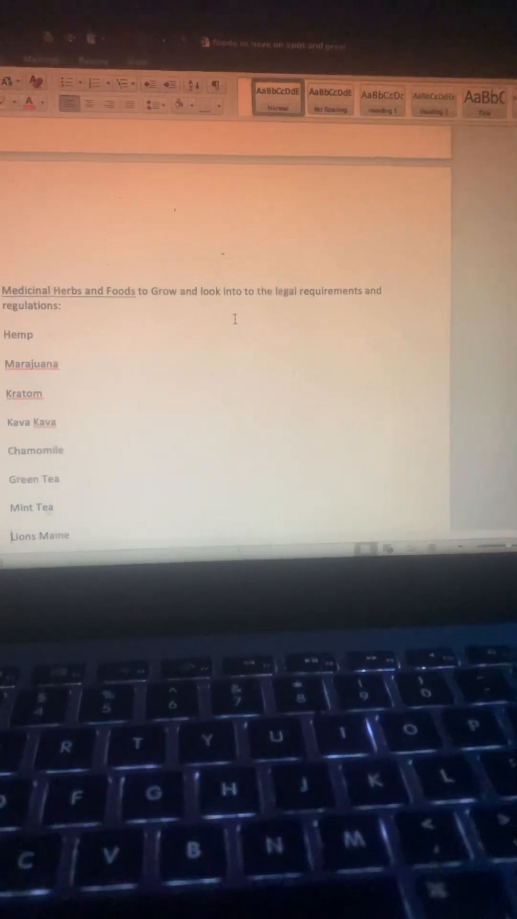
pyautogui.write('Tobacco')
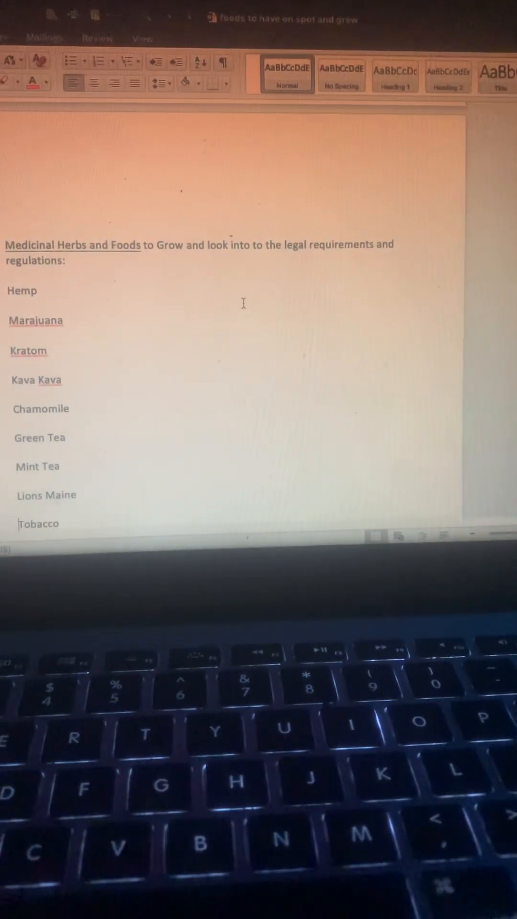
pyautogui.write('Alchool')
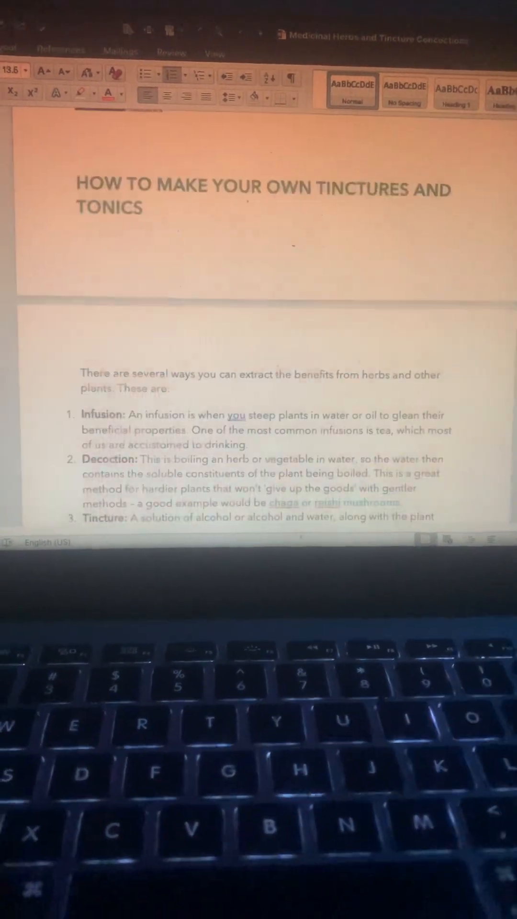
pyautogui.scroll(-3)
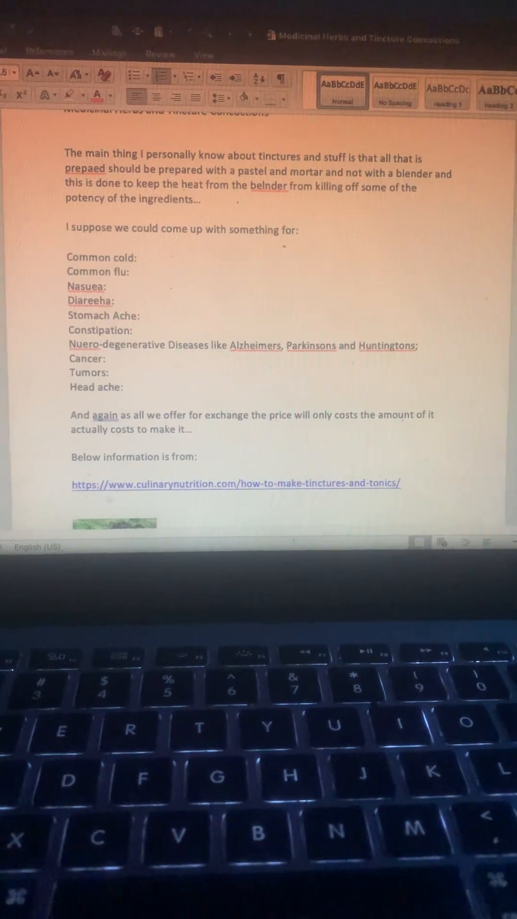
pyautogui.scroll(-3)
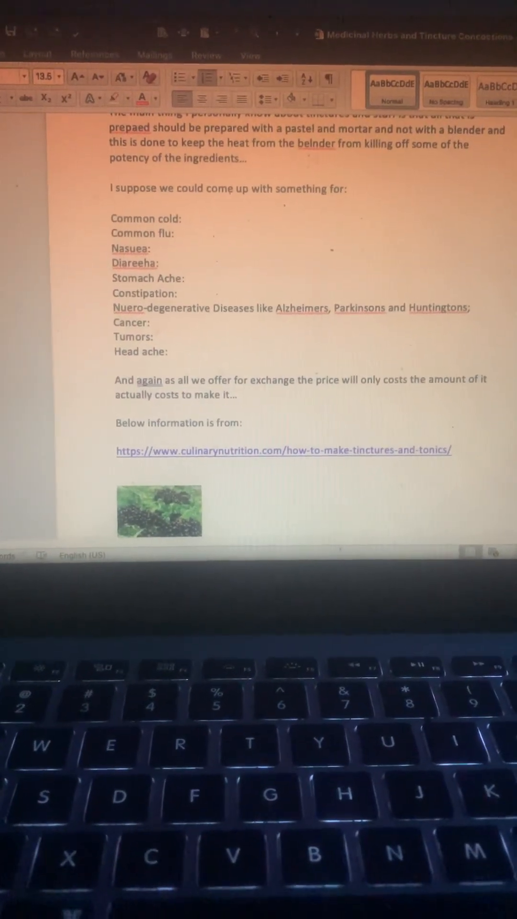
pyautogui.scroll(-3)
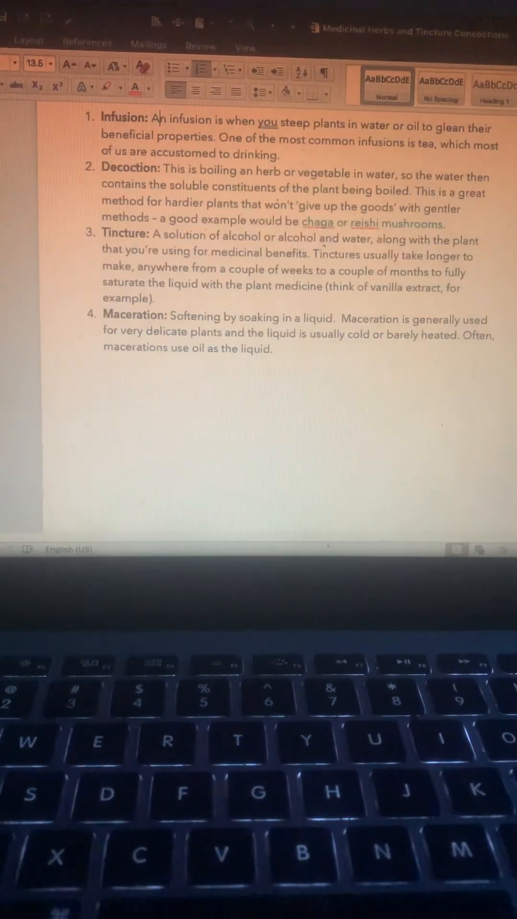
pyautogui.scroll(-3)
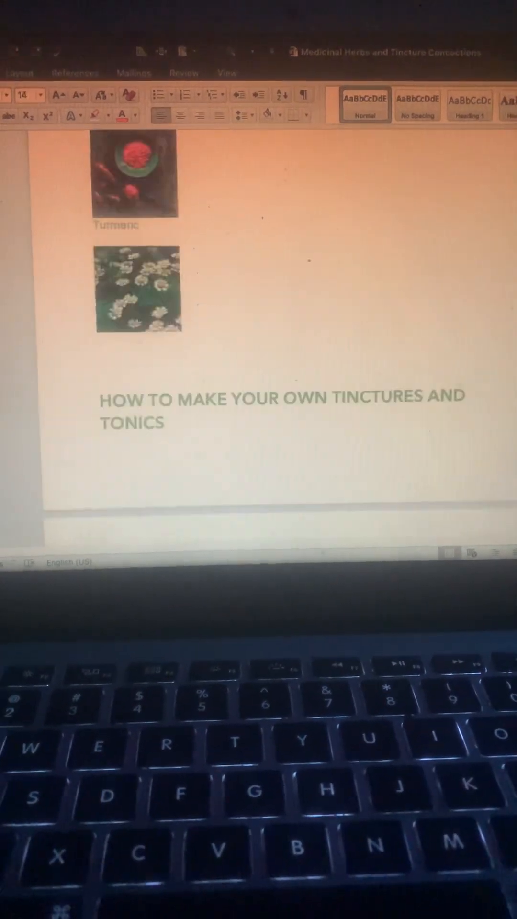
pyautogui.scroll(3)
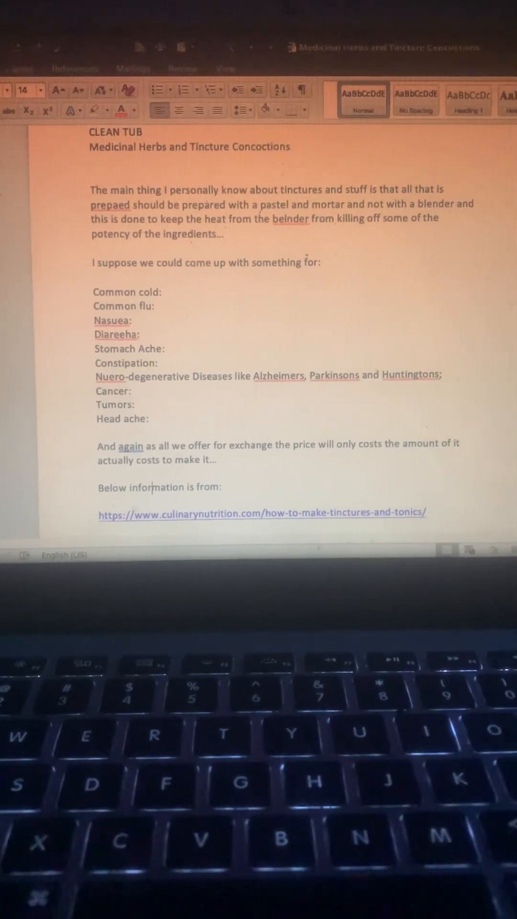
pyautogui.scroll(-3)
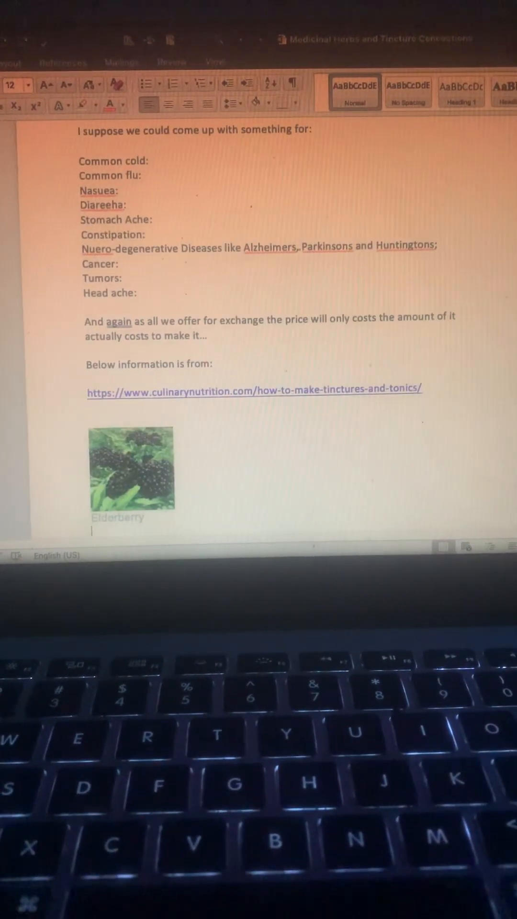
pyautogui.scroll(-3)
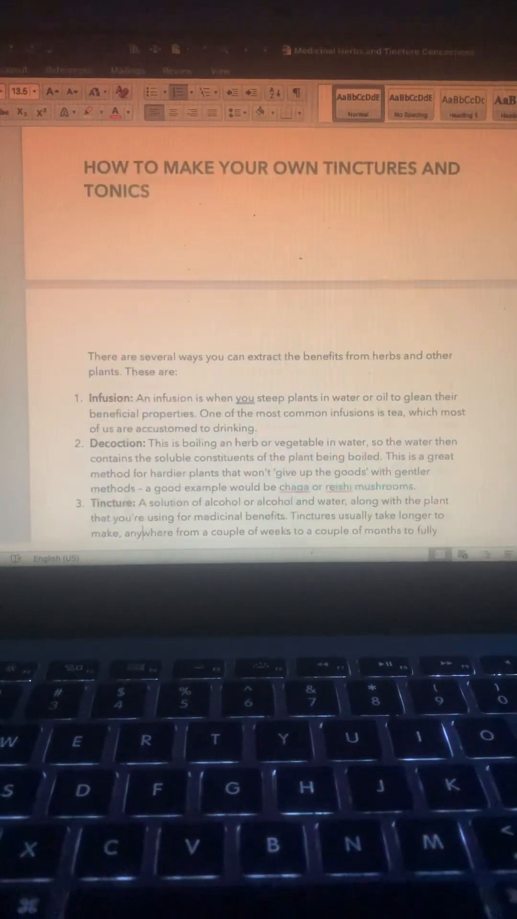